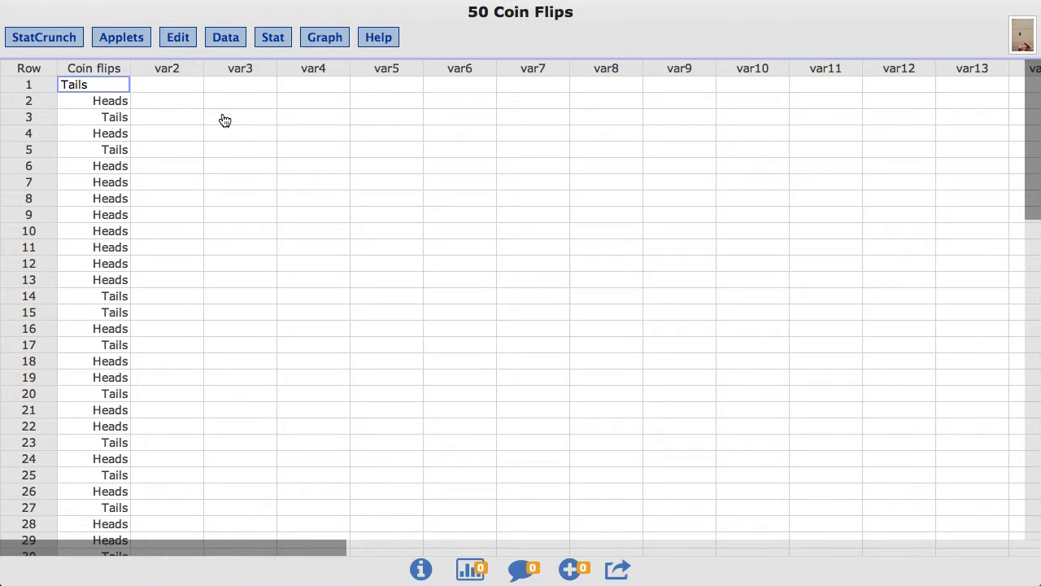
mouse_move(293, 31)
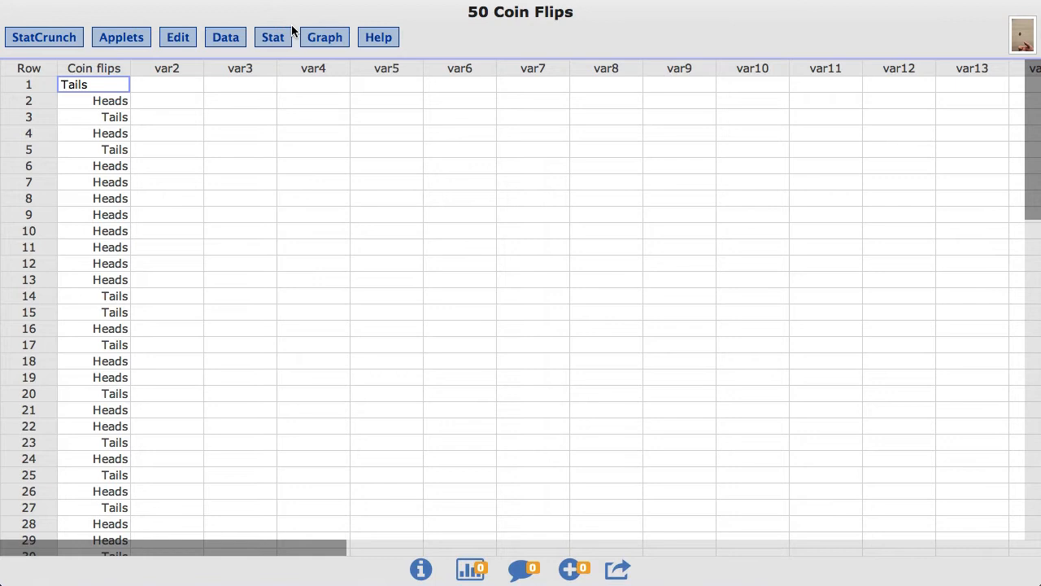
Step: Open the One Sample With Data proportion dialog from the Stat menu
left_click(272, 36)
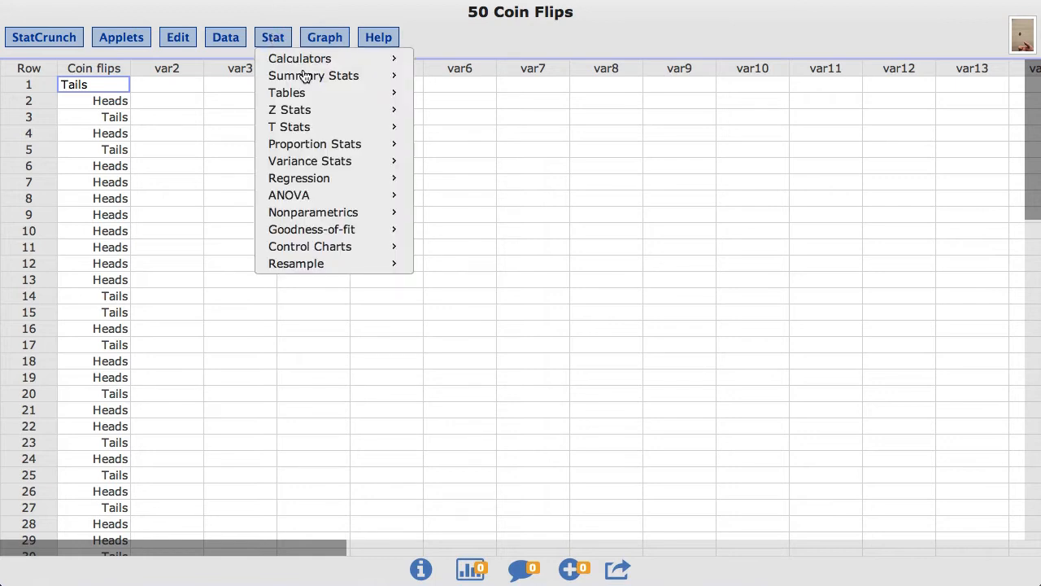
mouse_move(315, 144)
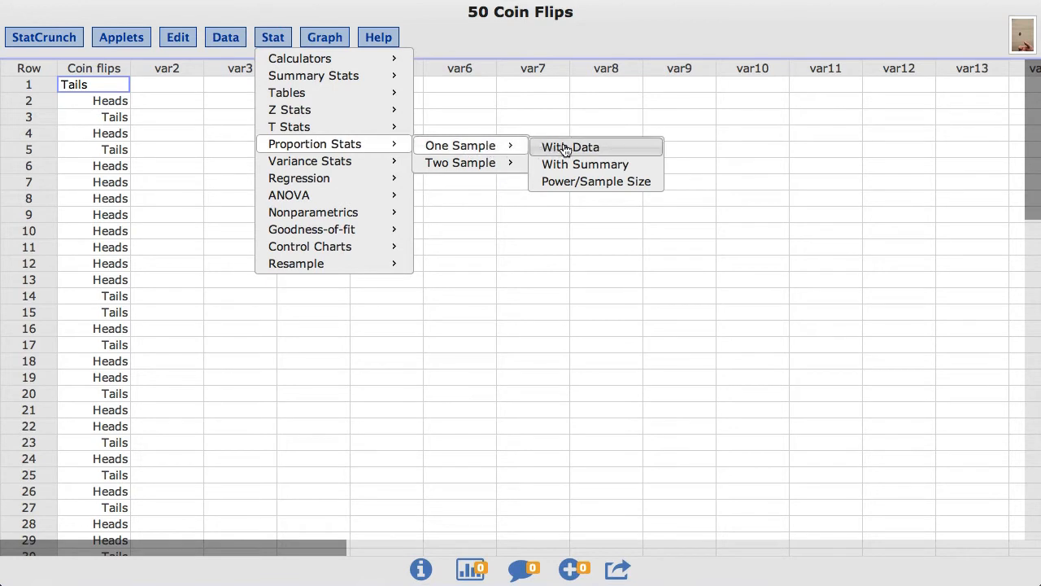
left_click(569, 147)
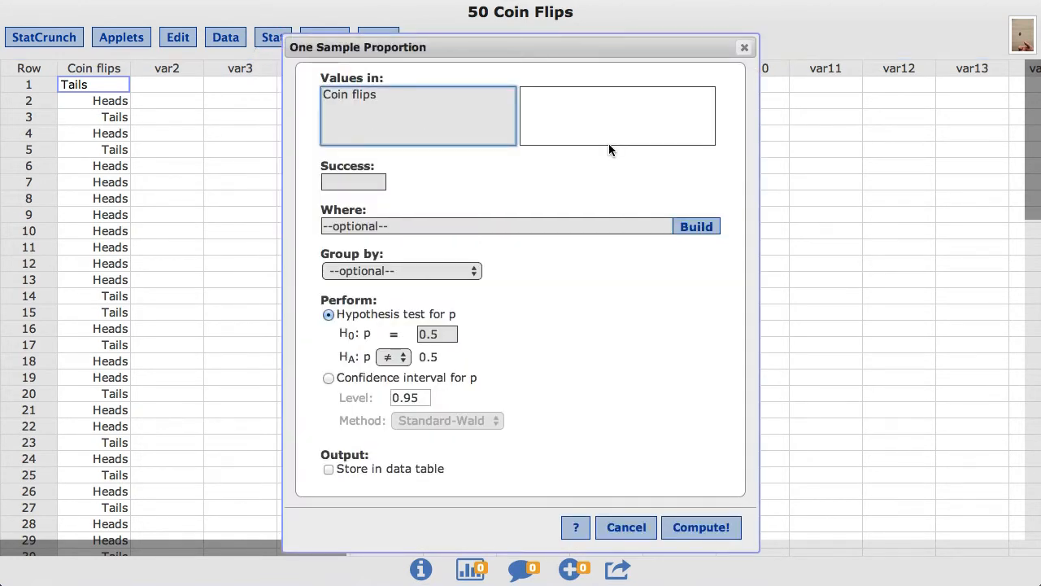
mouse_move(464, 178)
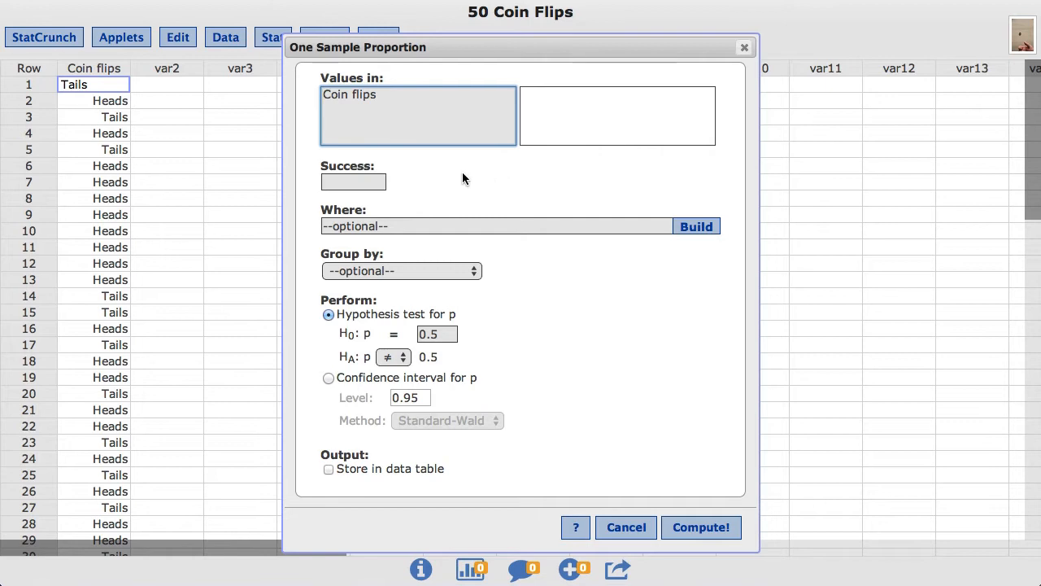
mouse_move(361, 97)
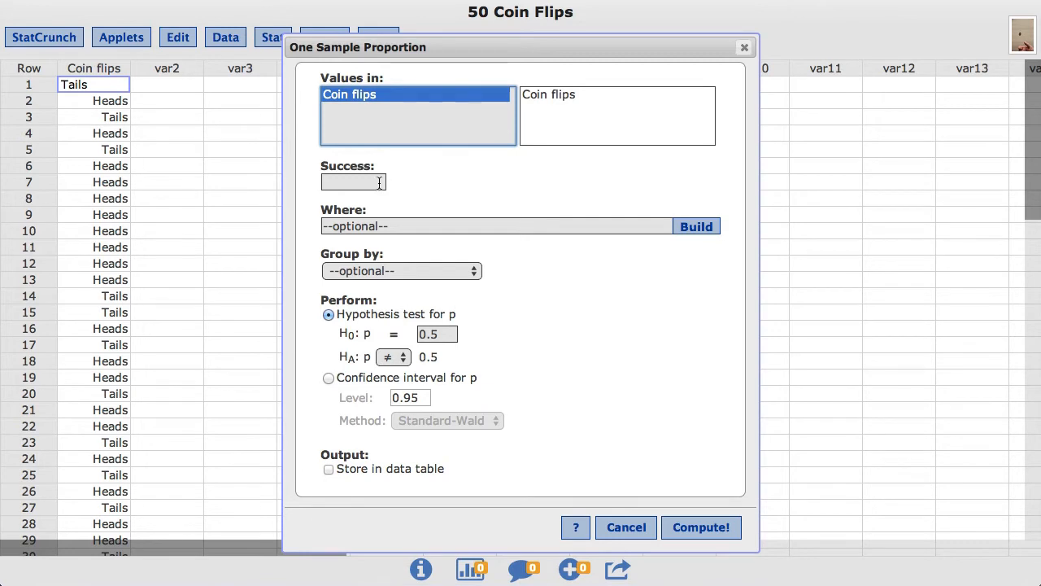
Step: Test whether the proportion of Heads in Coin flips equals 0.5, two-sided
type("He")
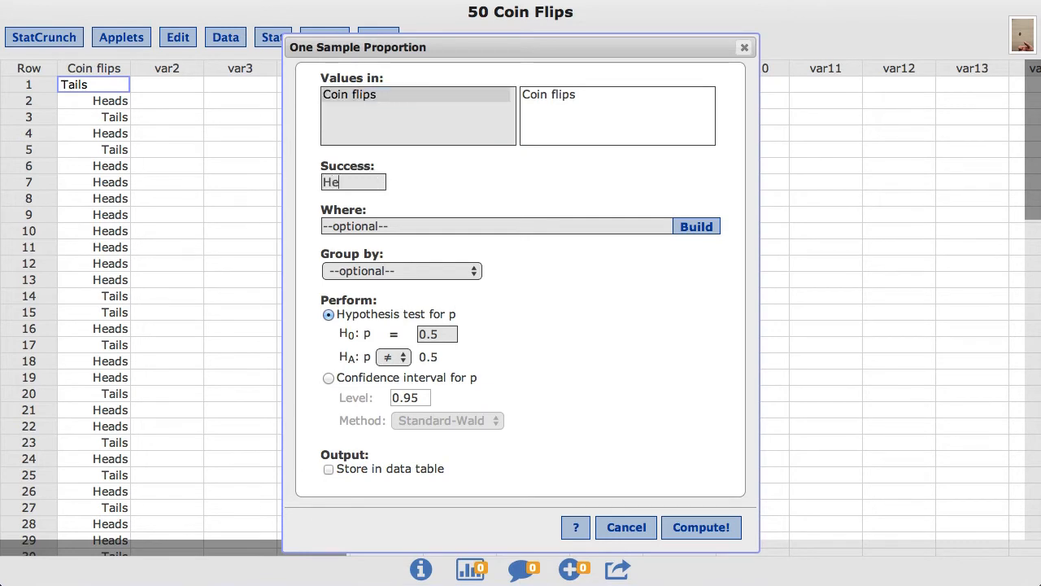
type("ads")
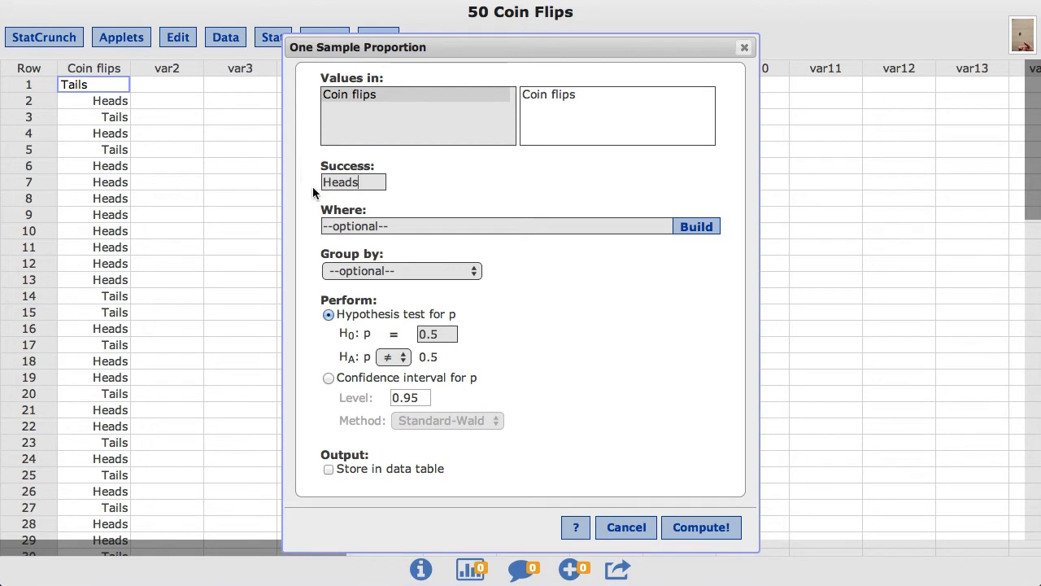
mouse_move(131, 182)
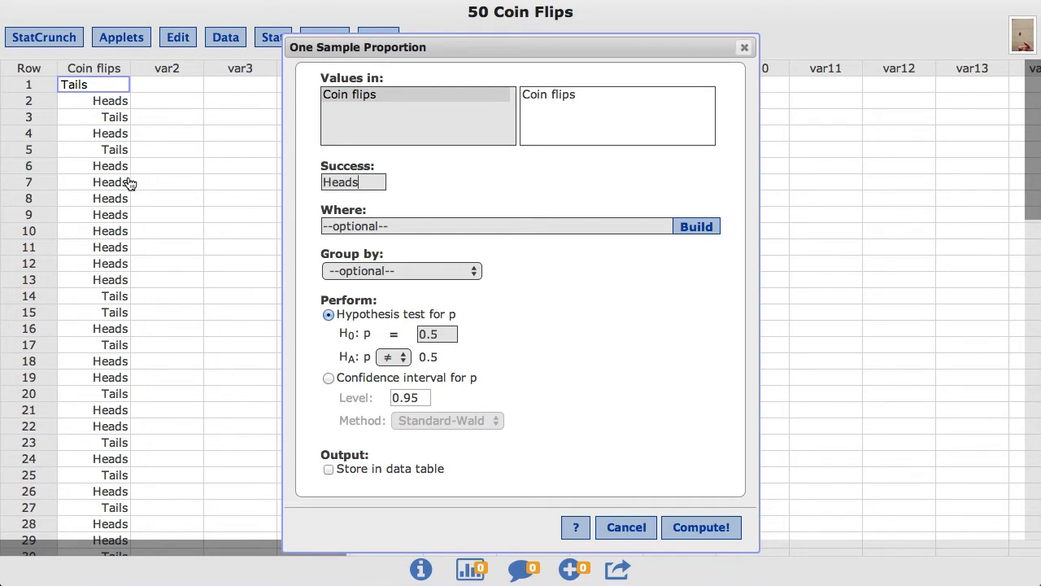
mouse_move(523, 188)
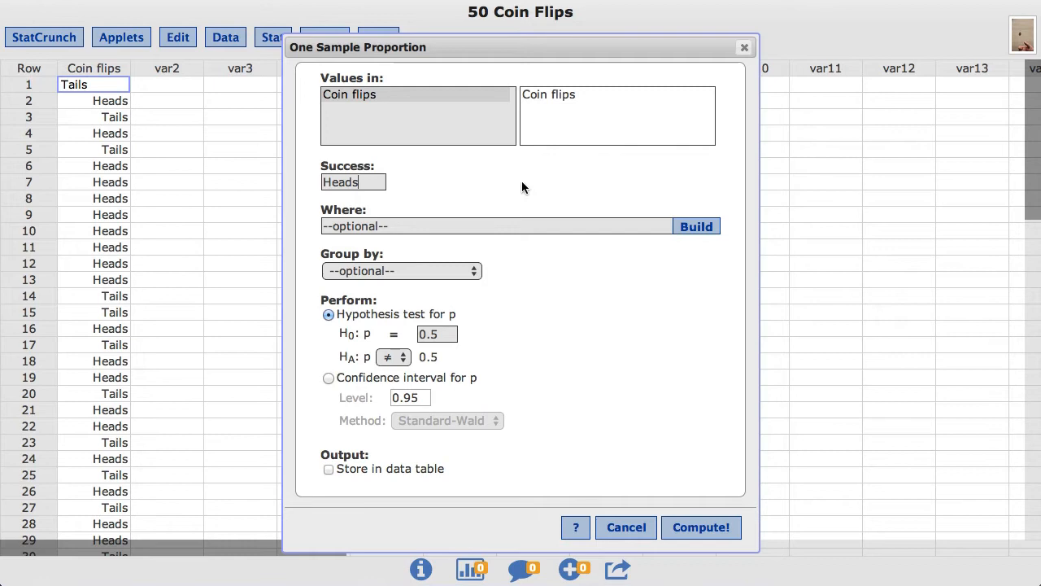
mouse_move(561, 270)
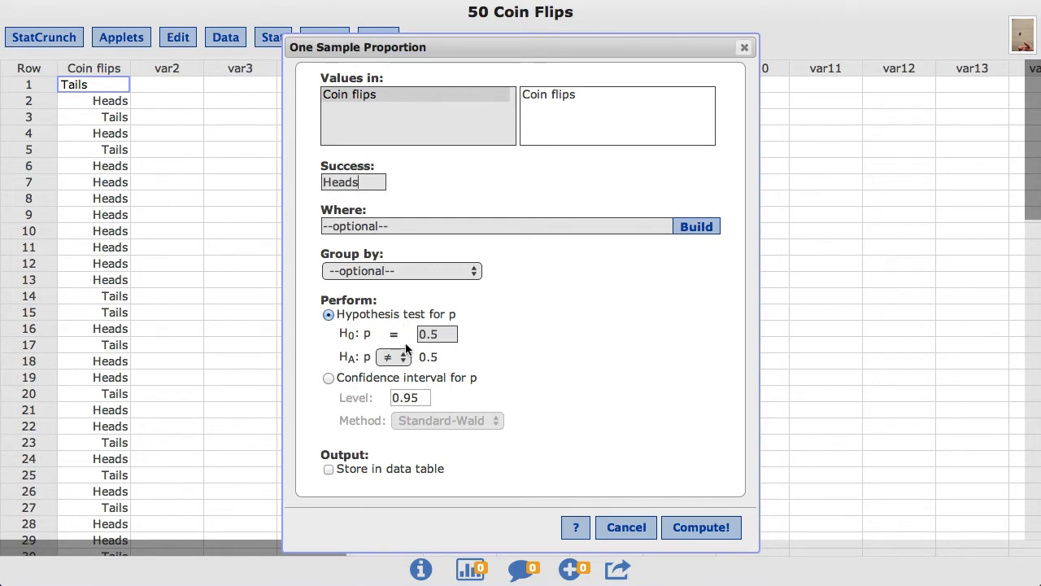
mouse_move(451, 350)
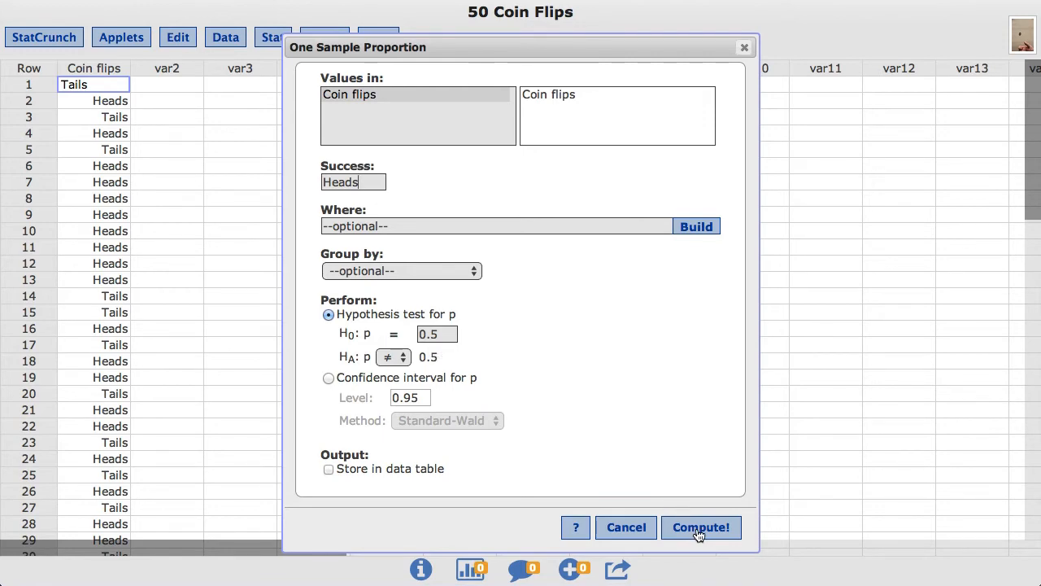
left_click(700, 527)
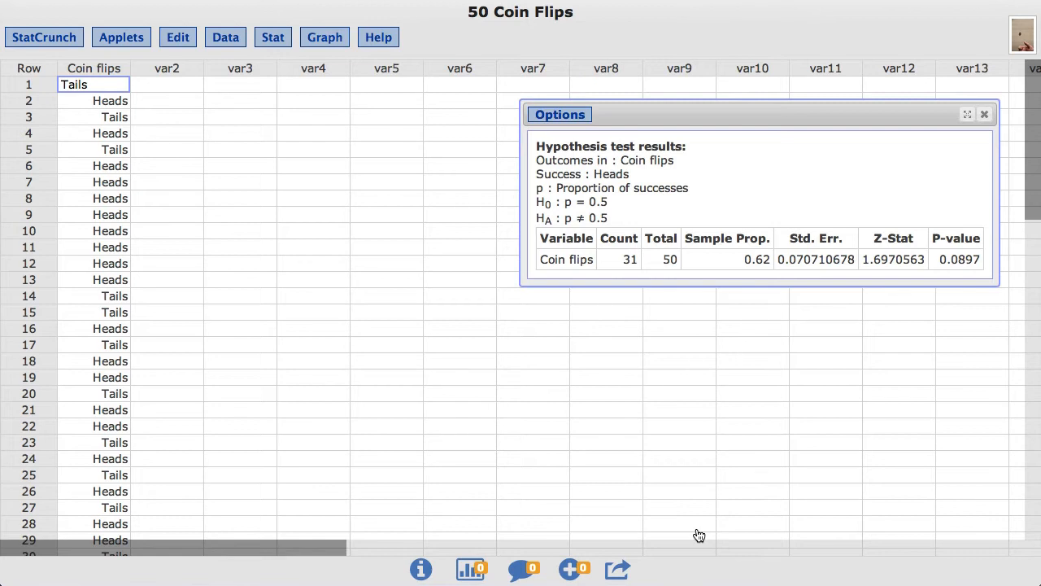
mouse_move(661, 367)
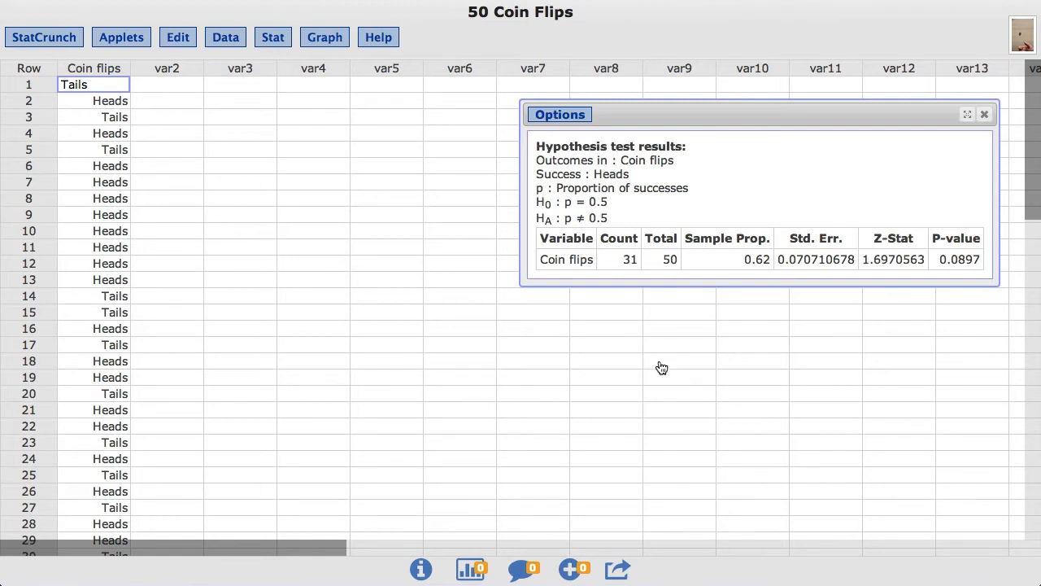
Step: Open the Options list on the 31-of-50 hypothesis test results
left_click(559, 114)
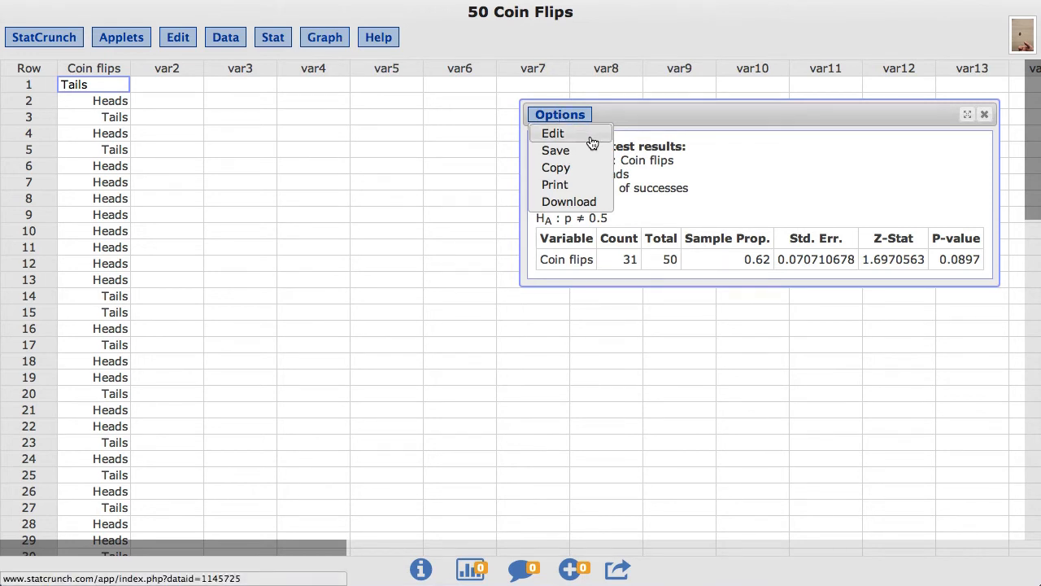
Step: Edit the analysis to compute a 95% Standard-Wald confidence interval for p
left_click(552, 133)
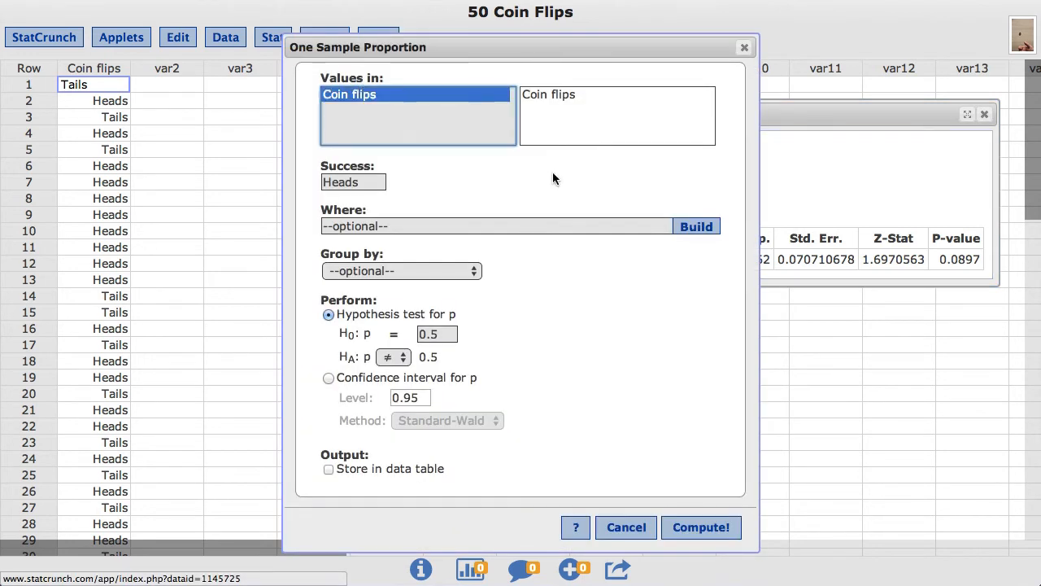
mouse_move(545, 191)
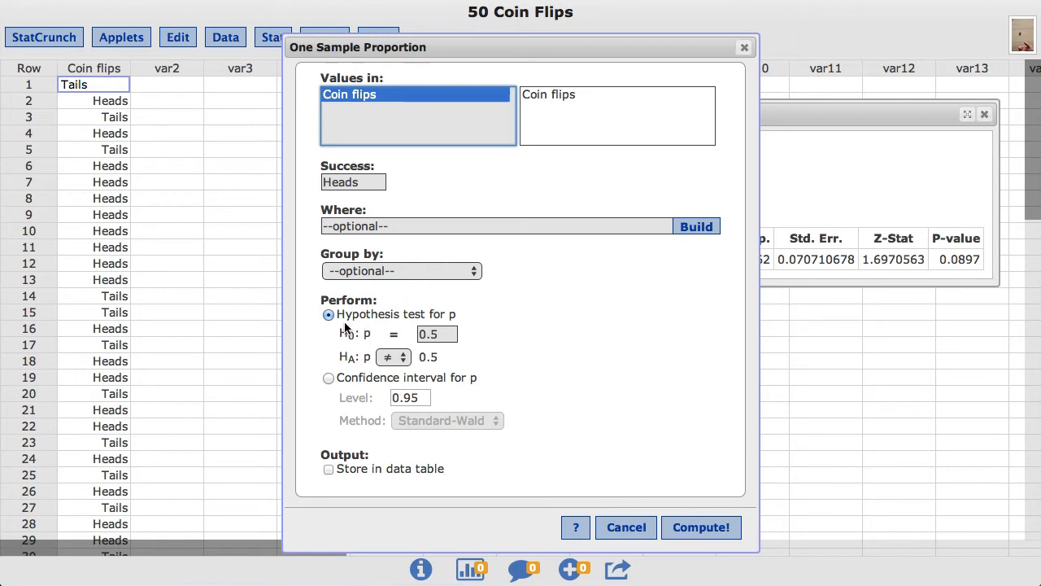
mouse_move(330, 384)
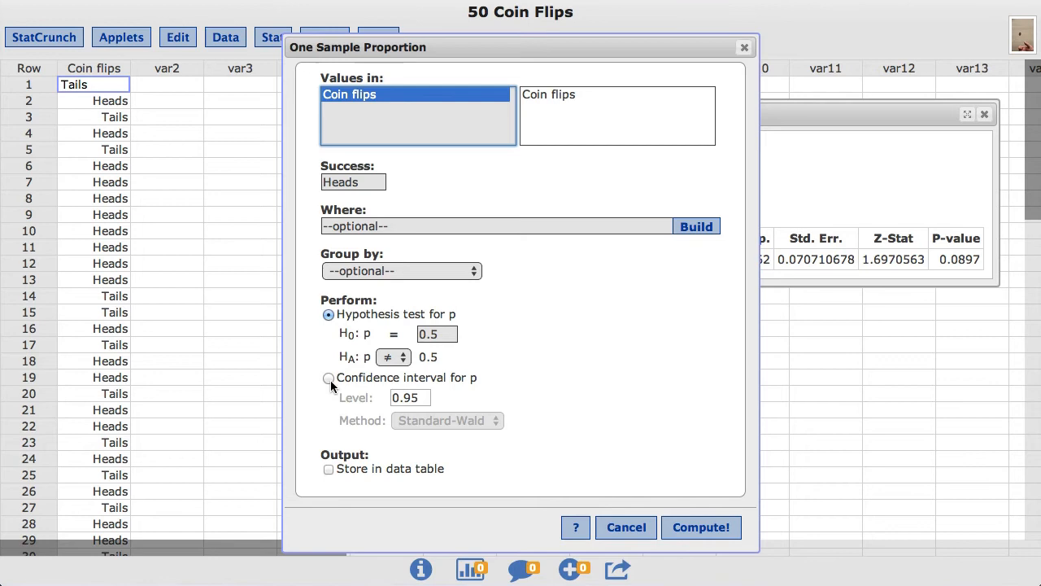
left_click(329, 378)
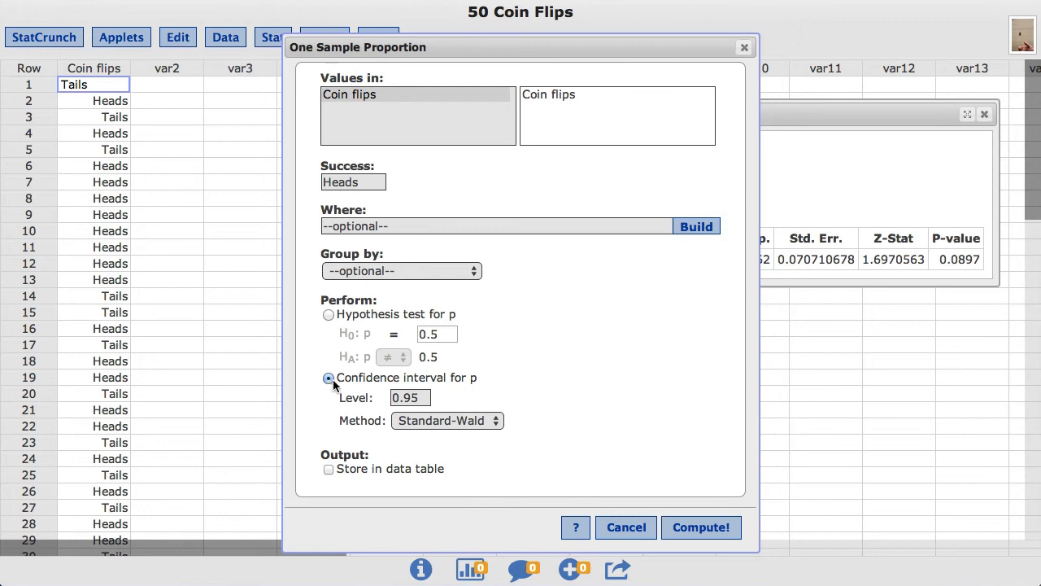
mouse_move(478, 404)
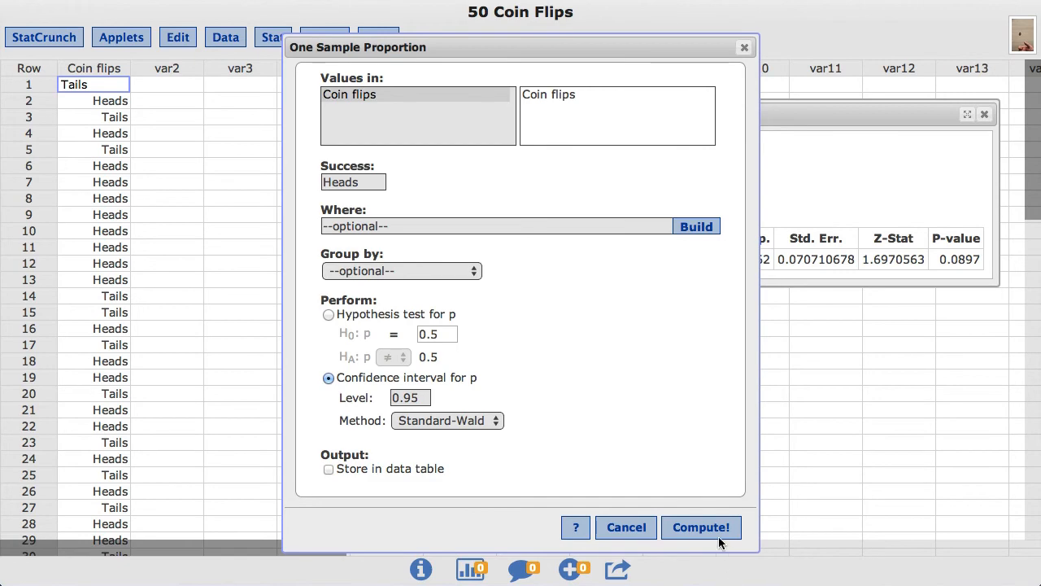
left_click(701, 528)
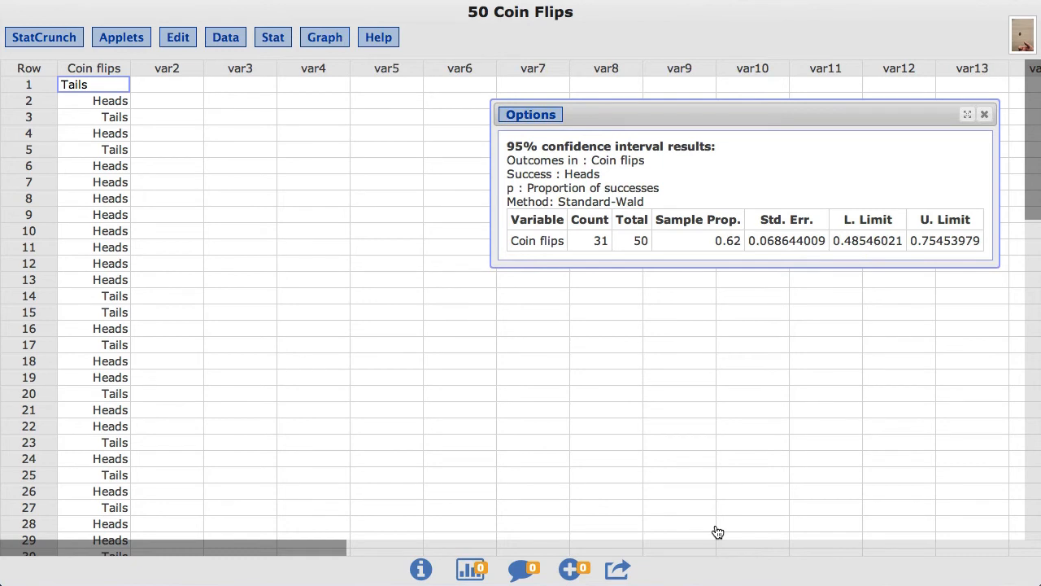
mouse_move(853, 337)
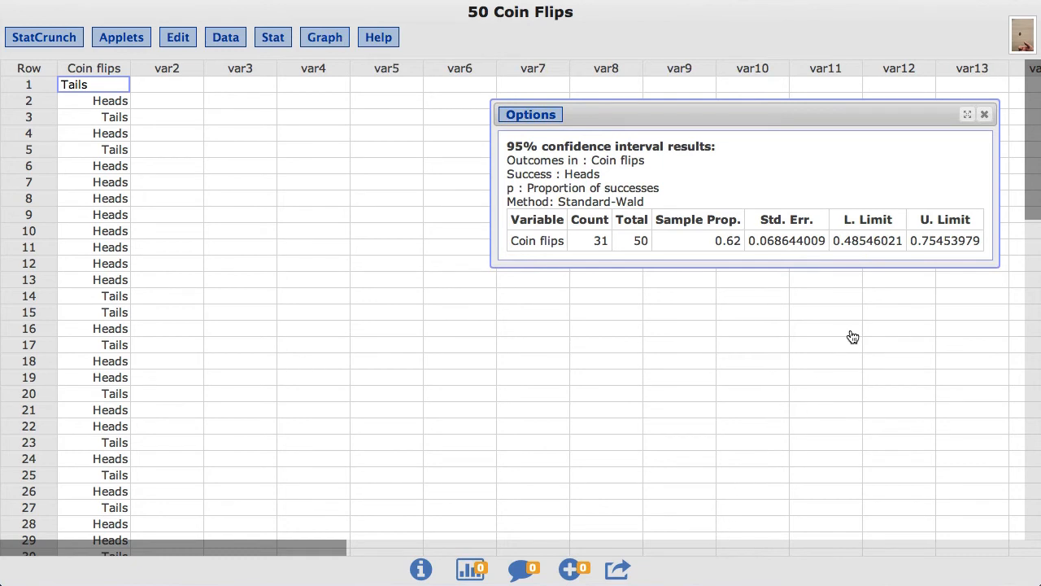
mouse_move(877, 284)
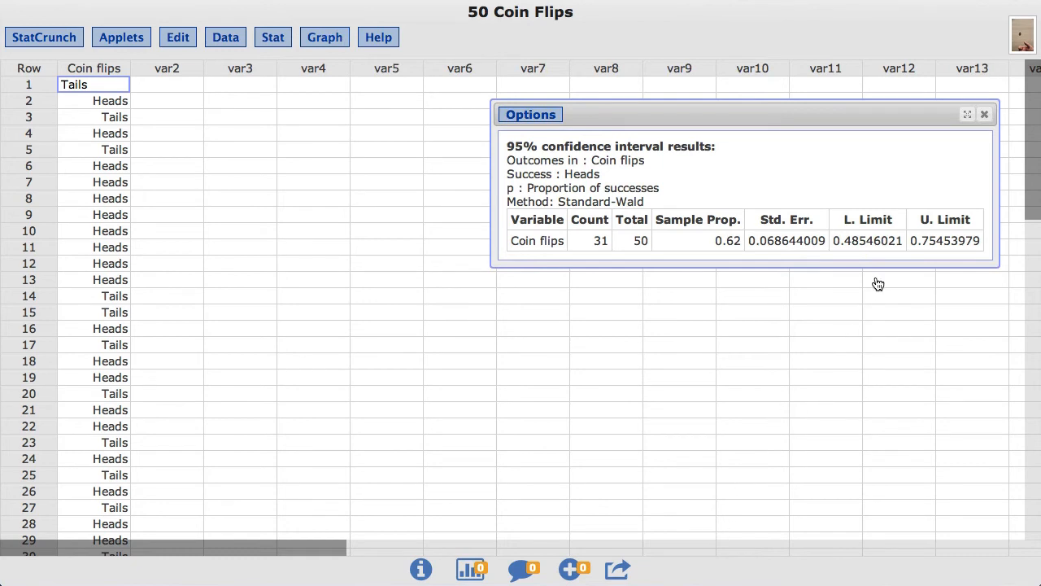
mouse_move(957, 278)
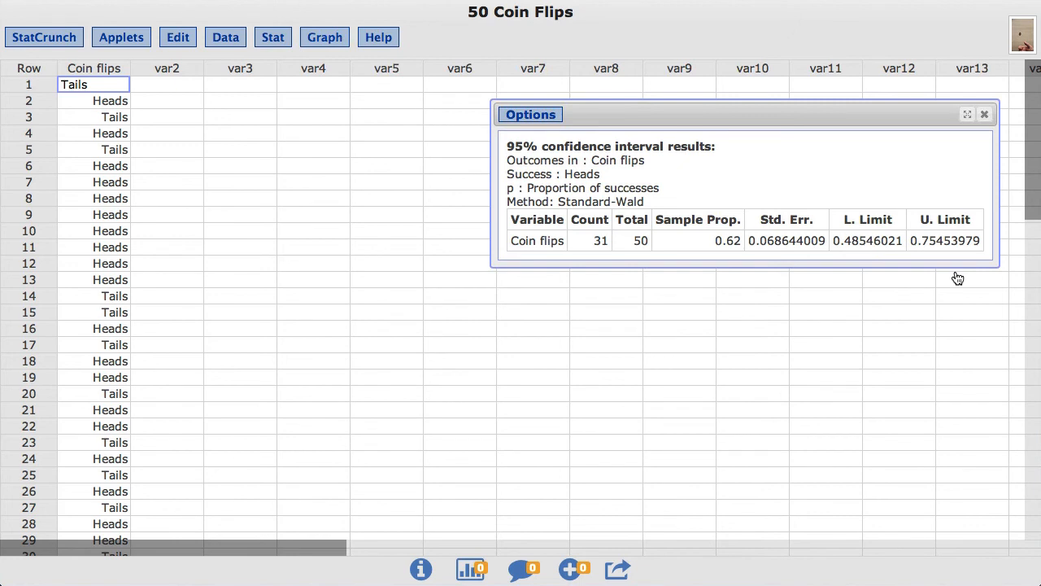
mouse_move(545, 125)
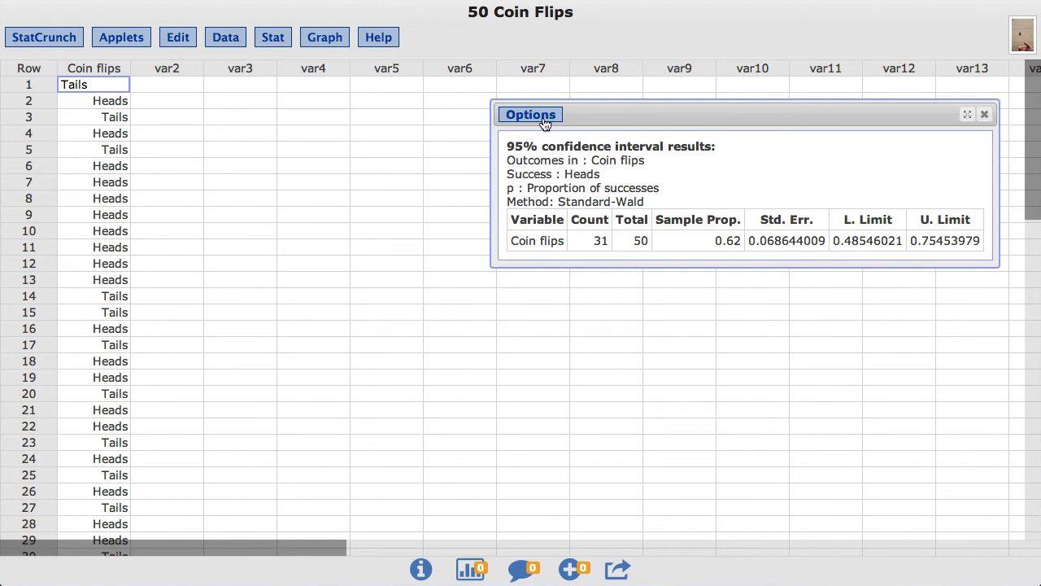
Step: Switch the interval method to Agresti-Coull and recompute, giving 0.4812 to 0.7416
left_click(530, 114)
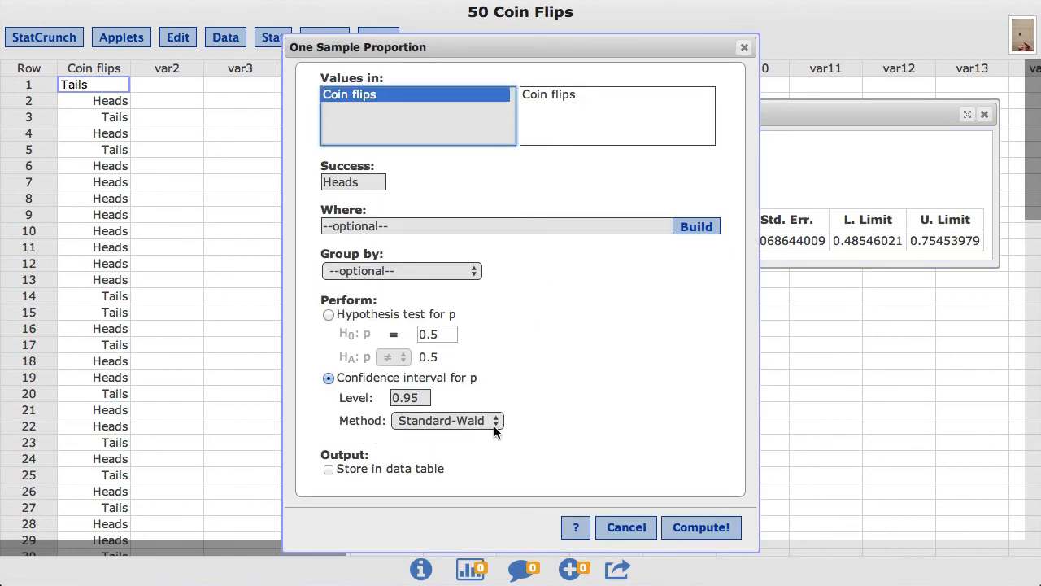
left_click(447, 421)
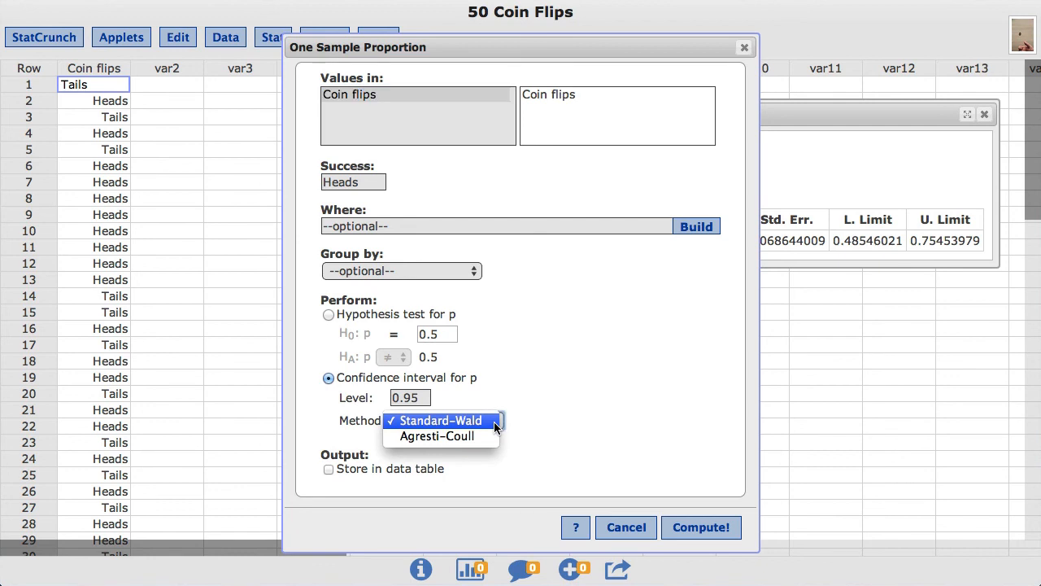
left_click(437, 435)
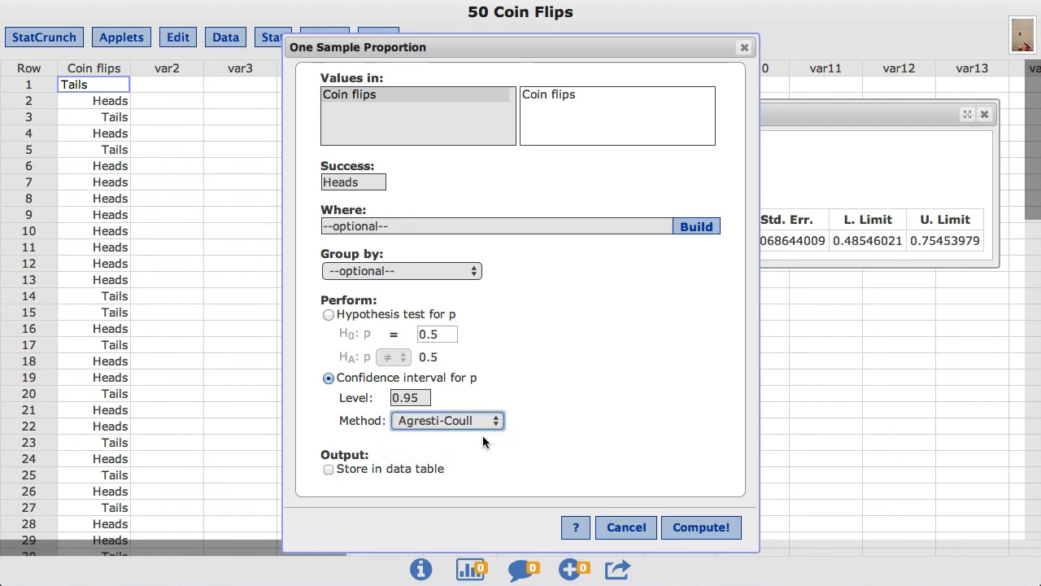
mouse_move(697, 533)
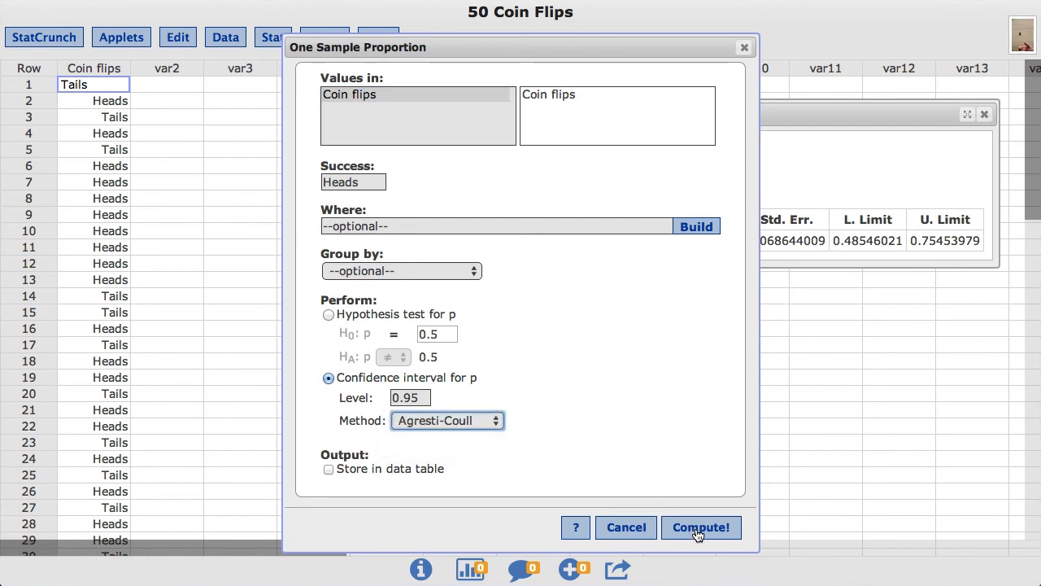
left_click(701, 527)
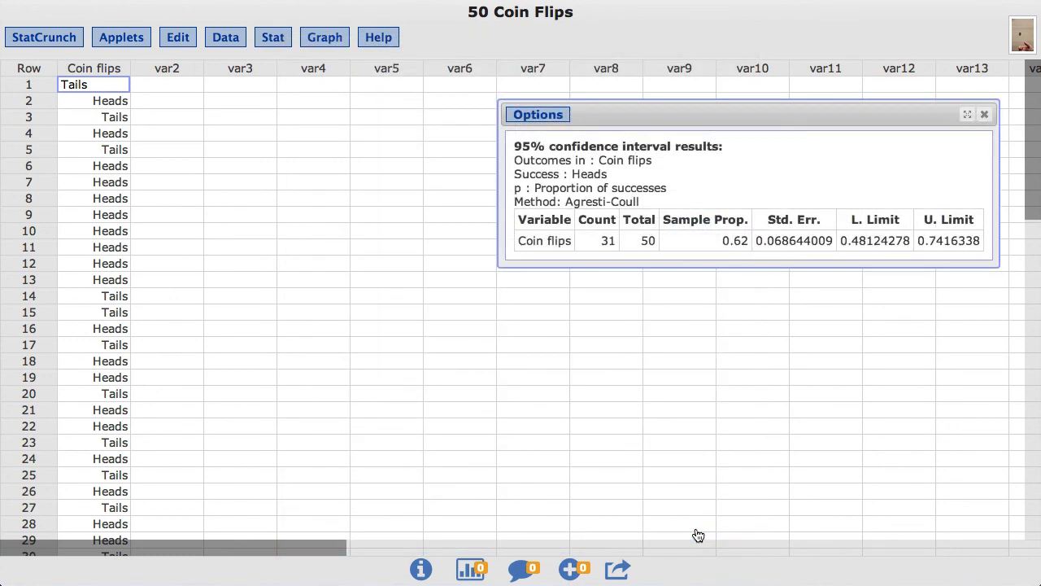
mouse_move(726, 325)
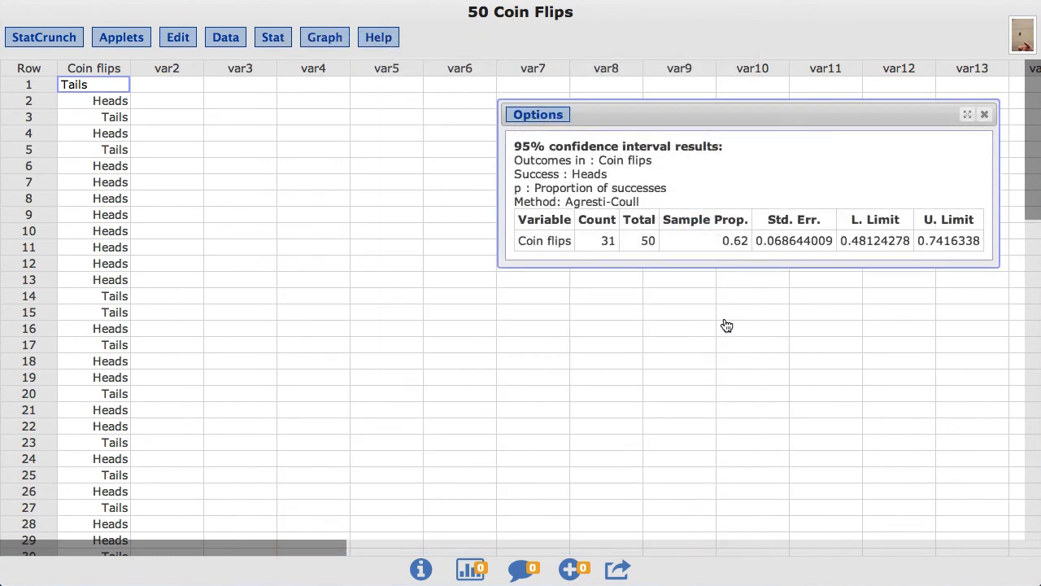